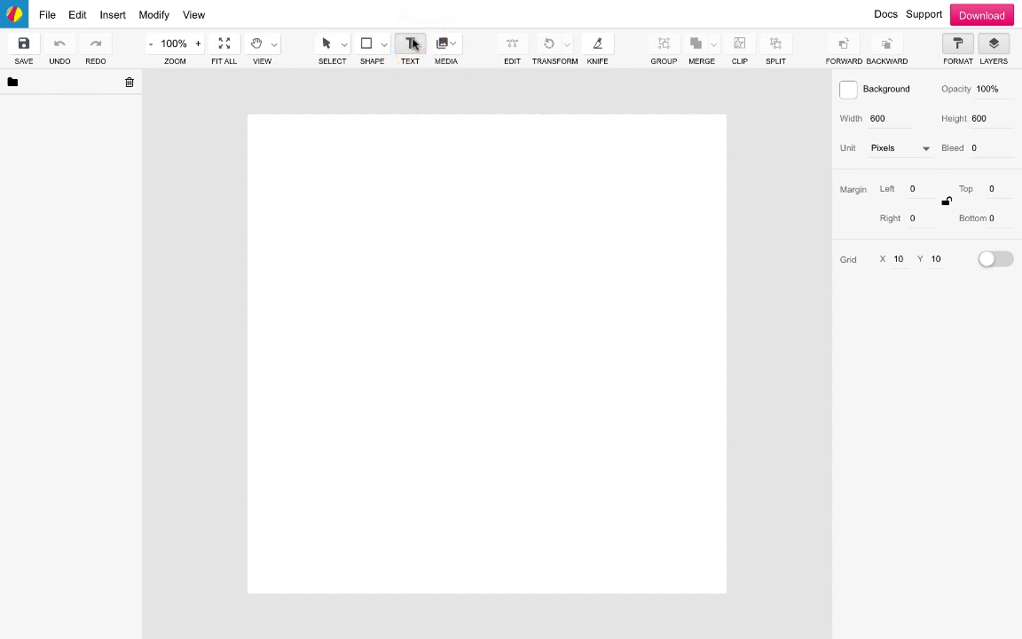
Step: Place a text object on the canvas reading 'GRAVIT DESIGNER'
left_click(409, 44)
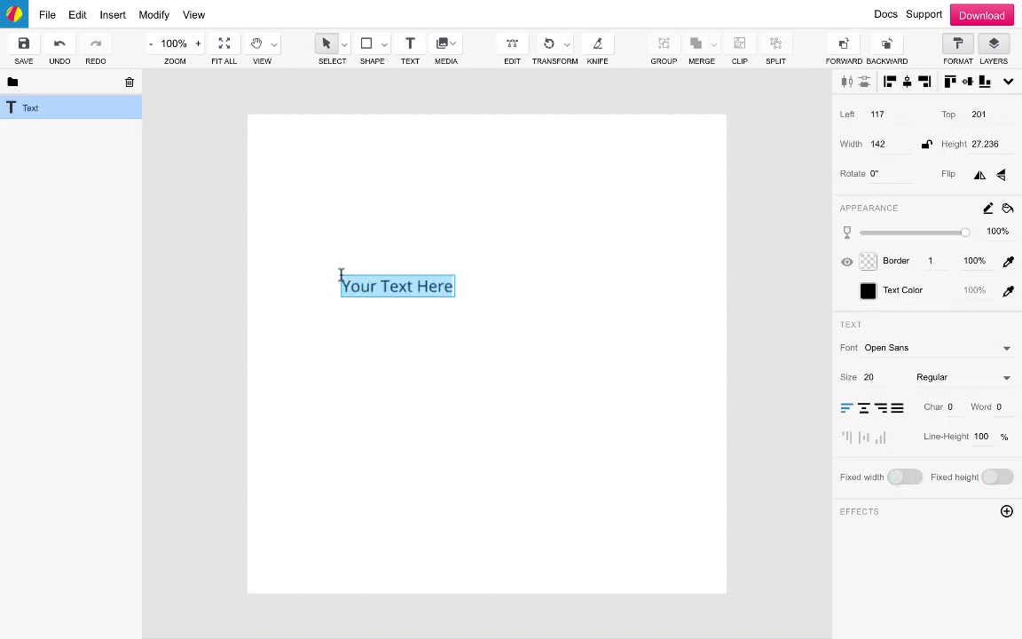
type("GRAVIT D")
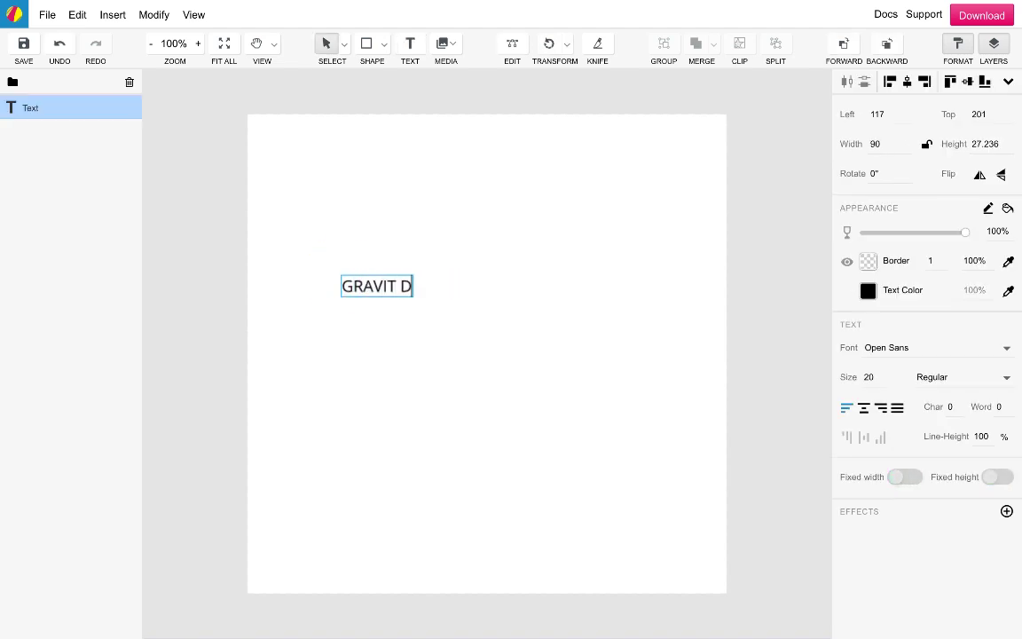
type("ESIGNER")
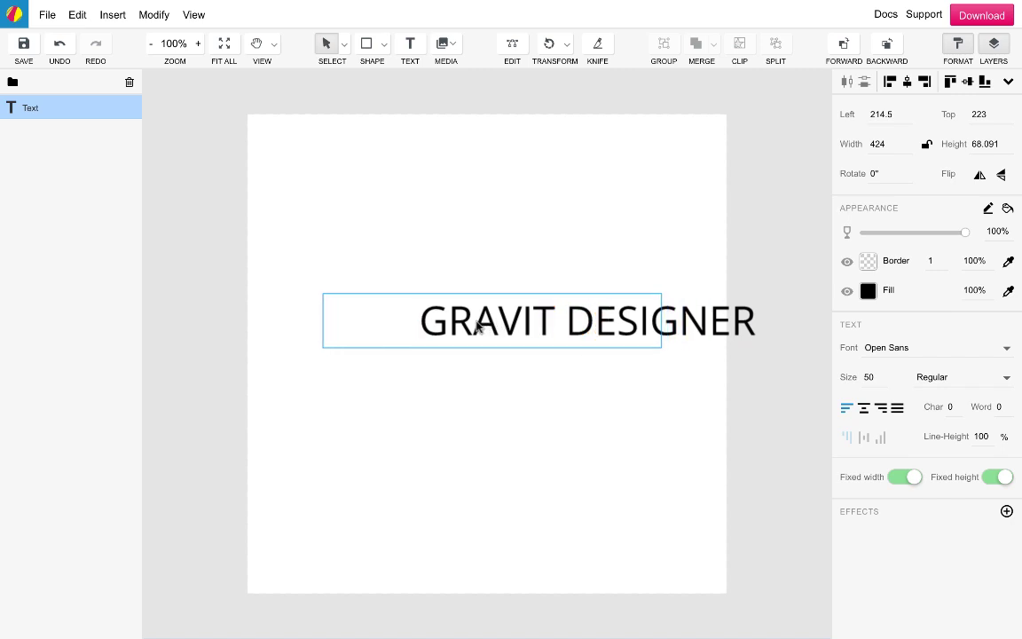
Step: Change the text's font to Acme
left_click(936, 347)
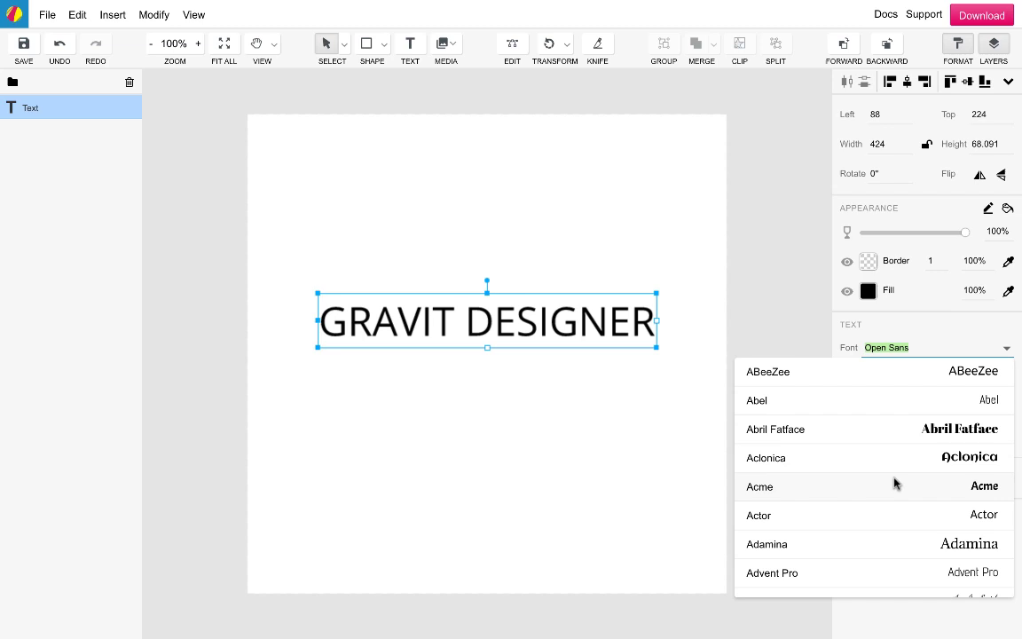
left_click(759, 486)
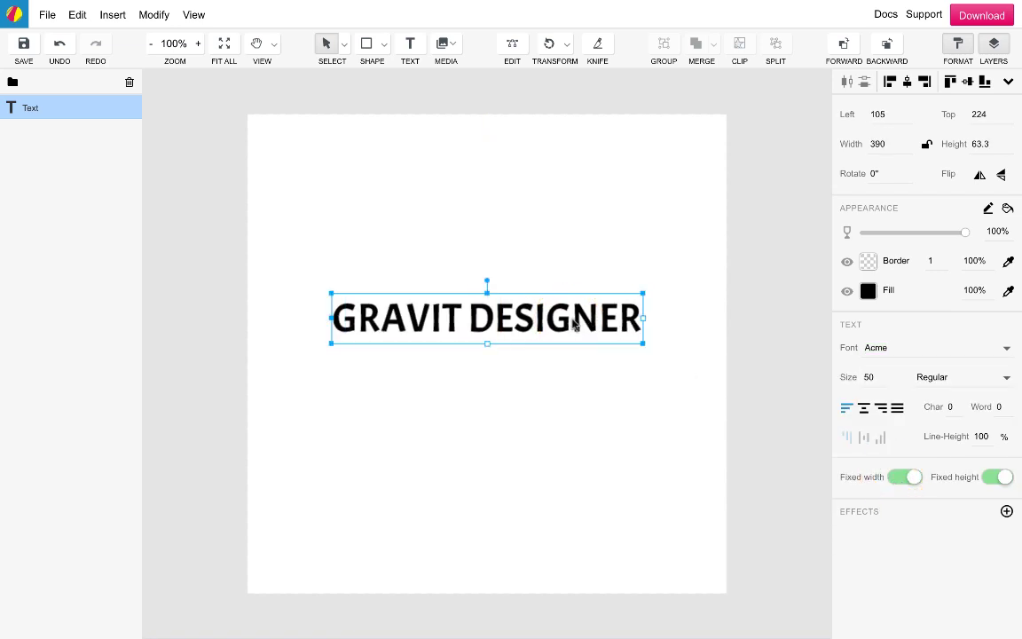
mouse_move(796, 303)
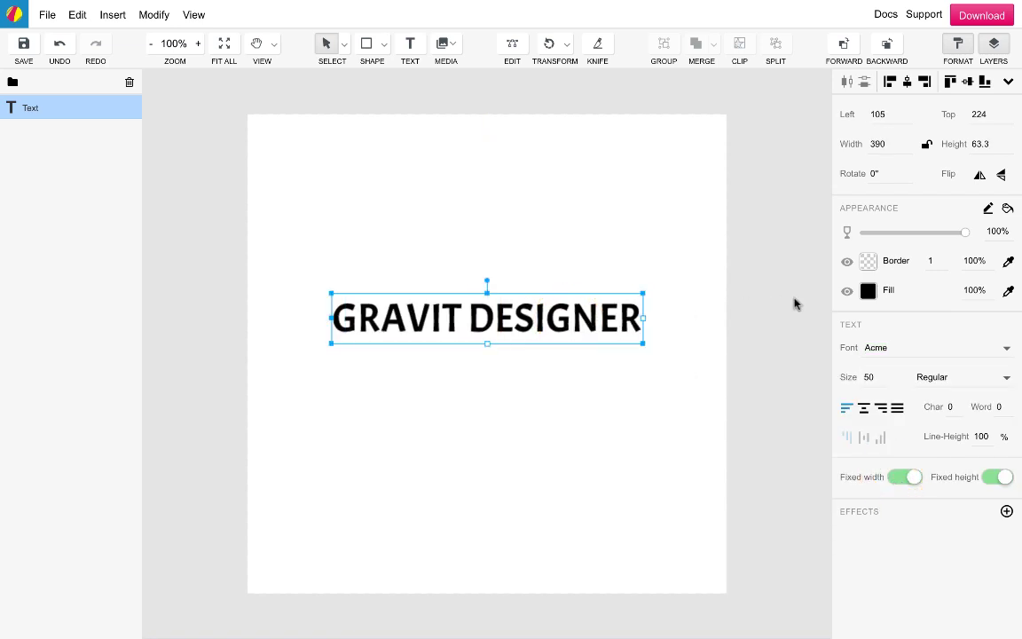
Step: Give the text a bright red fill and a black border
left_click(868, 290)
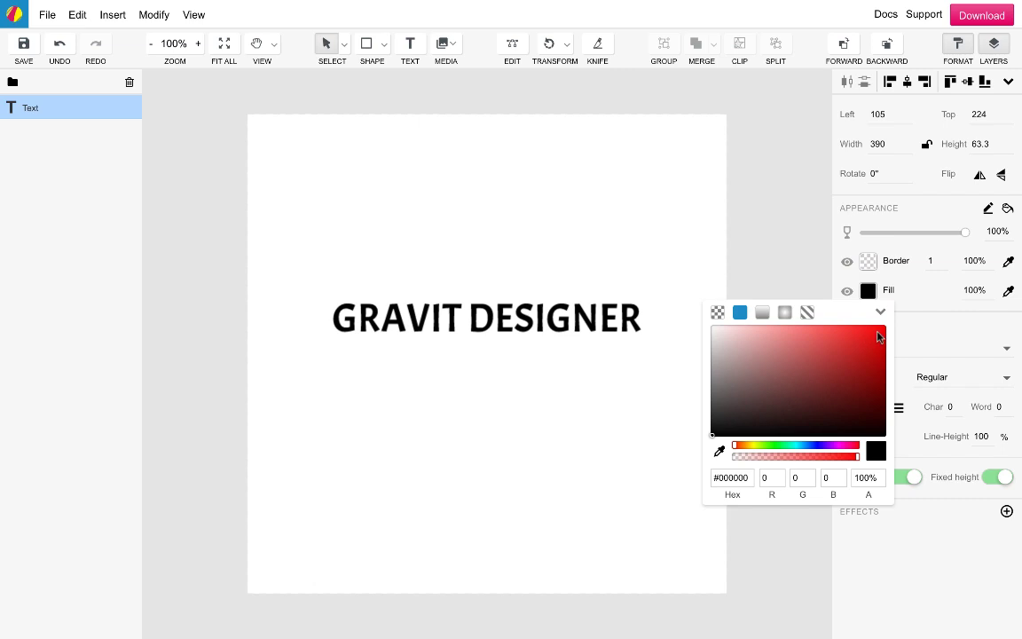
left_click(878, 333)
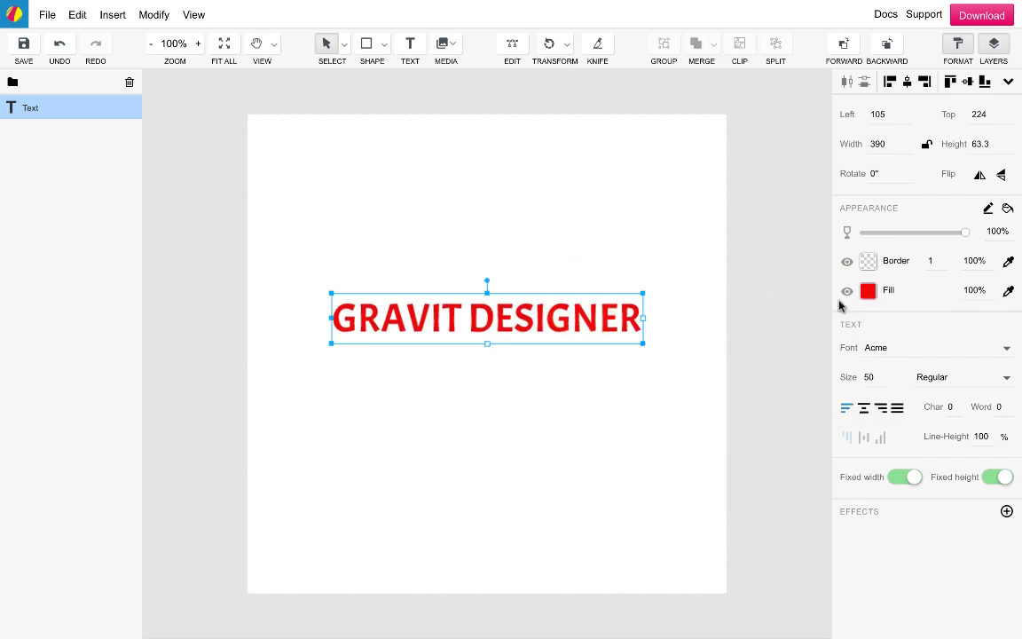
left_click(867, 260)
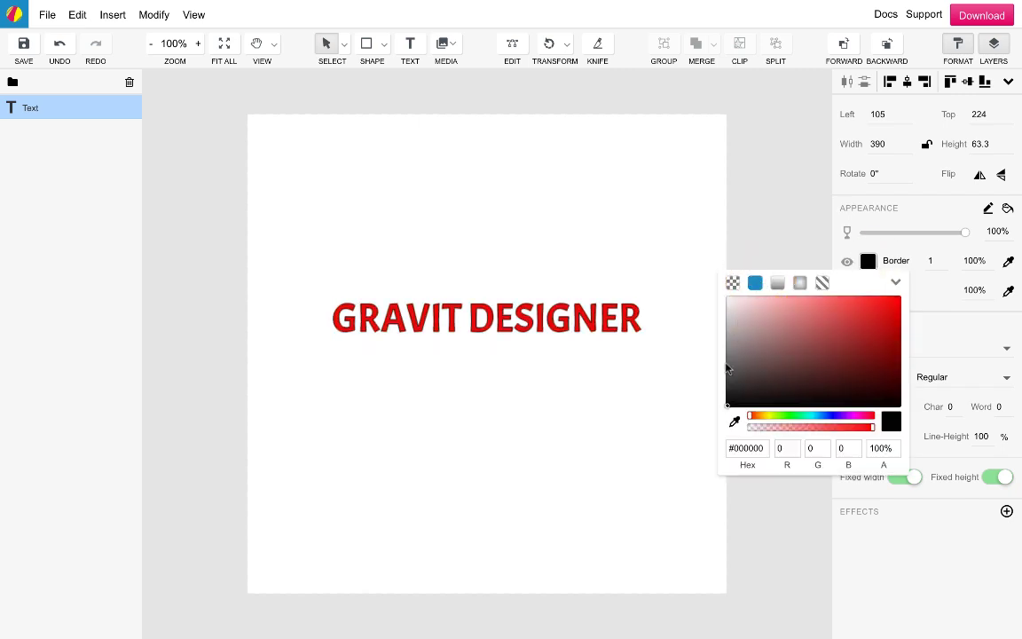
mouse_move(608, 399)
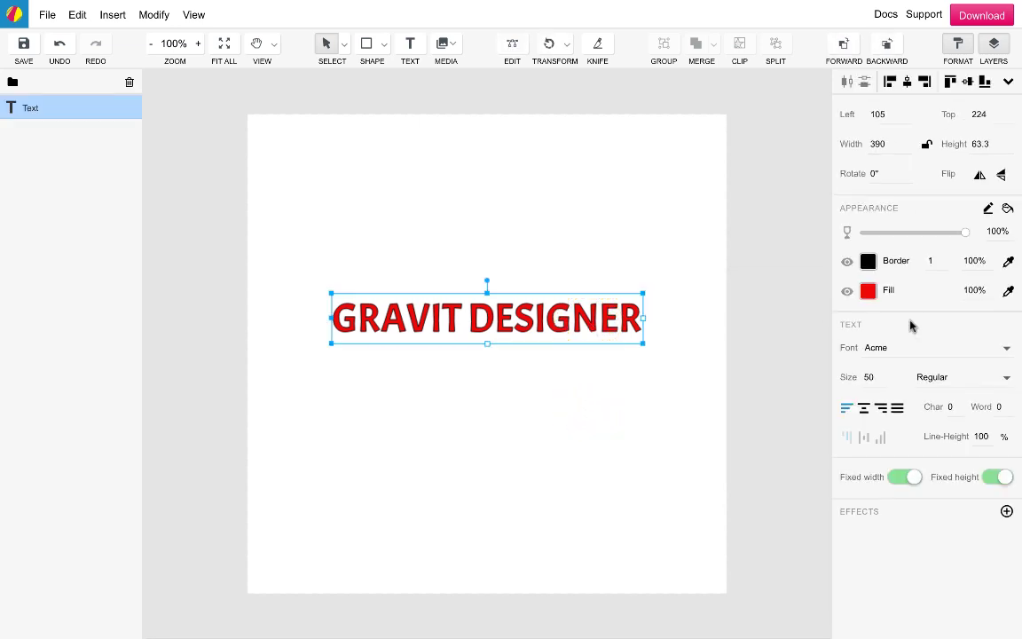
mouse_move(653, 344)
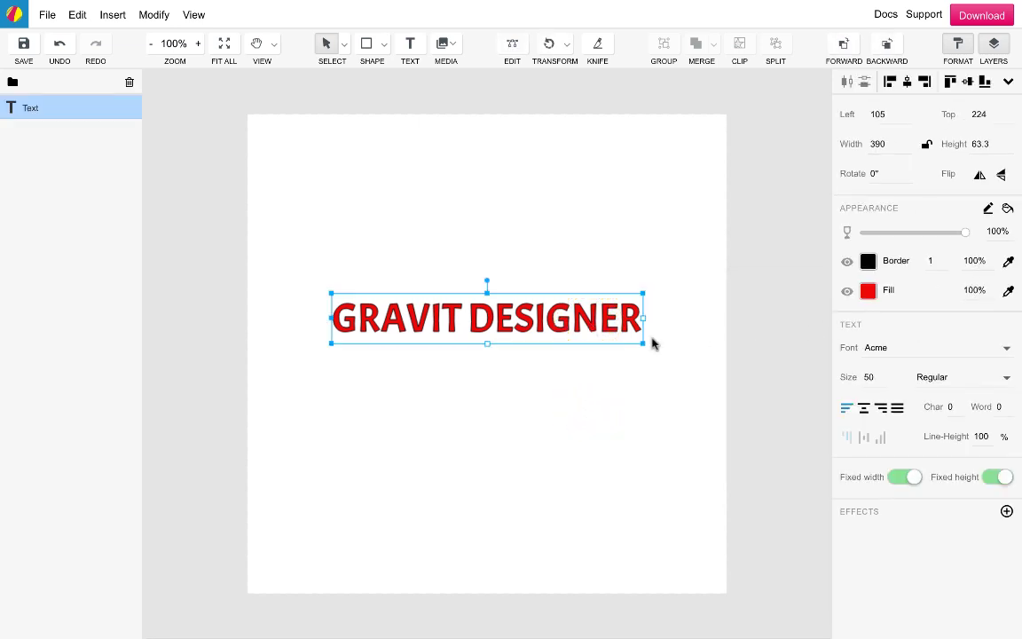
mouse_move(714, 330)
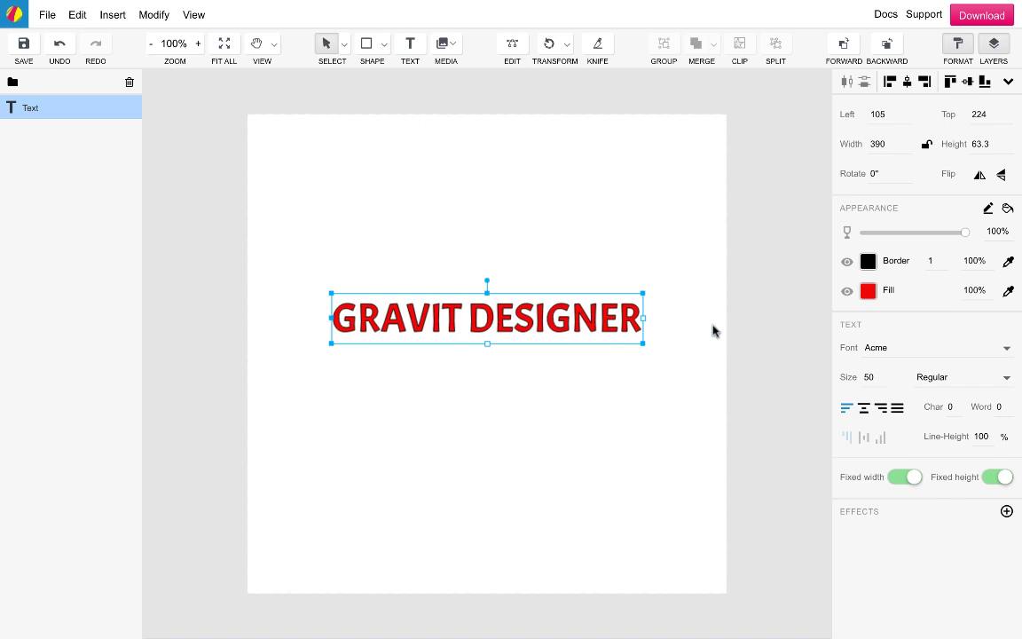
left_click(867, 290)
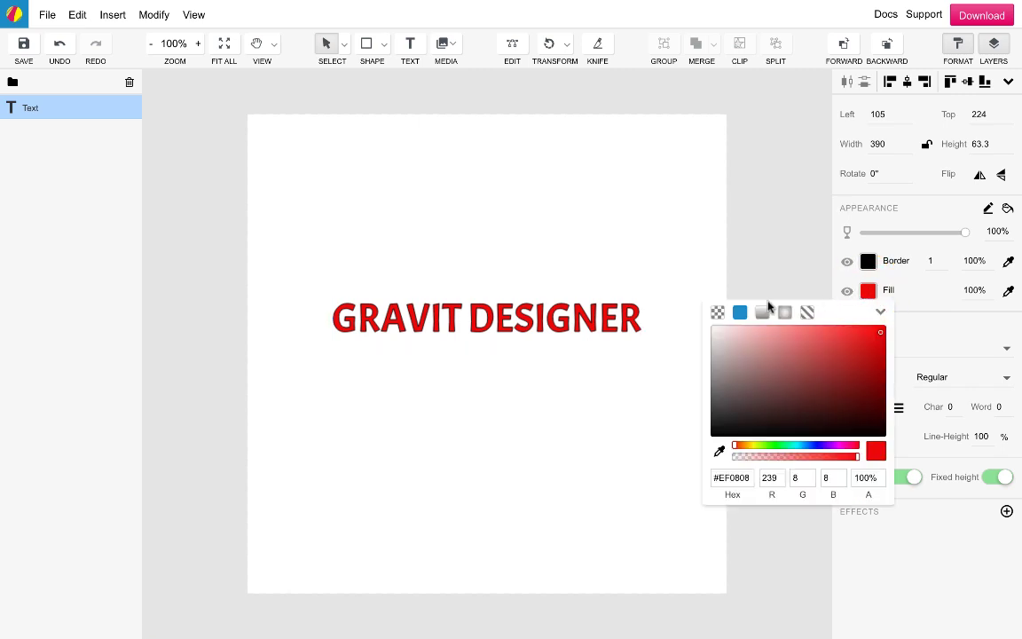
Step: Switch the fill to a linear gradient with a light red end stop
left_click(761, 313)
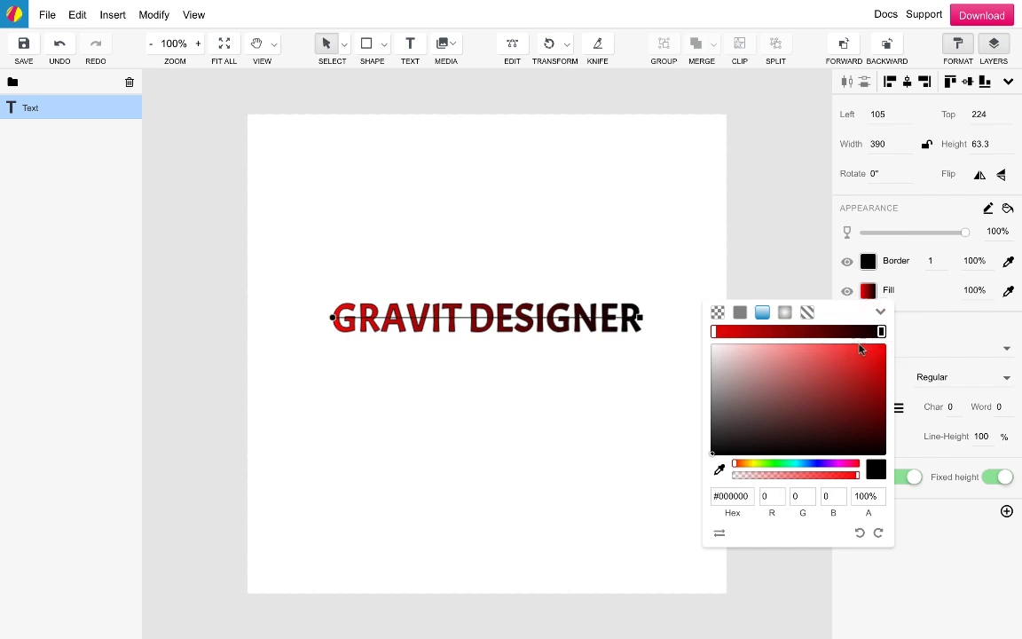
left_click(829, 350)
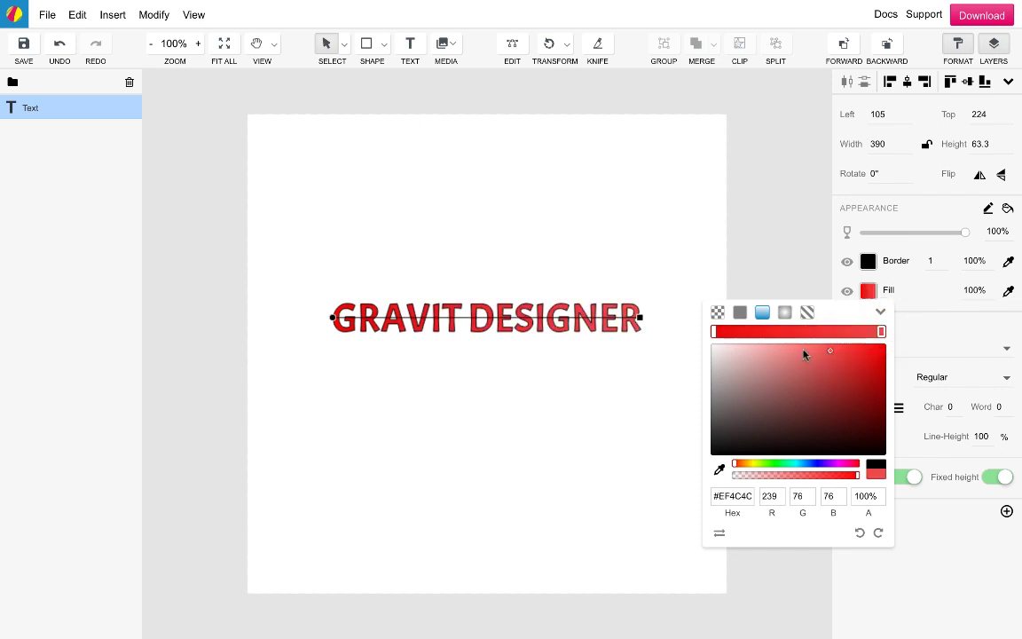
left_click(767, 346)
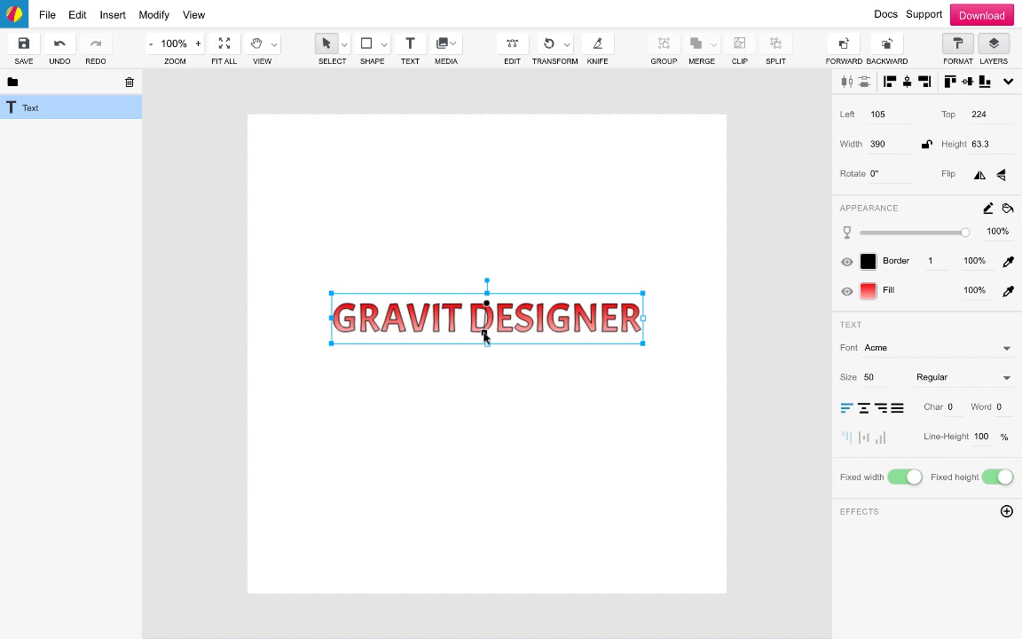
mouse_move(487, 326)
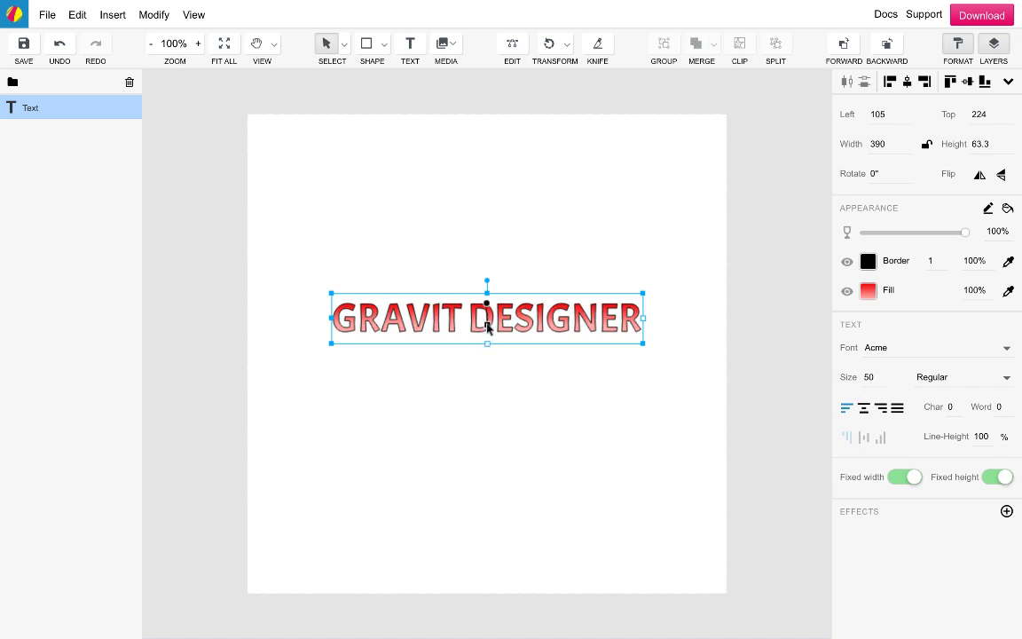
Step: Centre-align the text horizontally and vertically, then drag it to the canvas centre
left_click(485, 377)
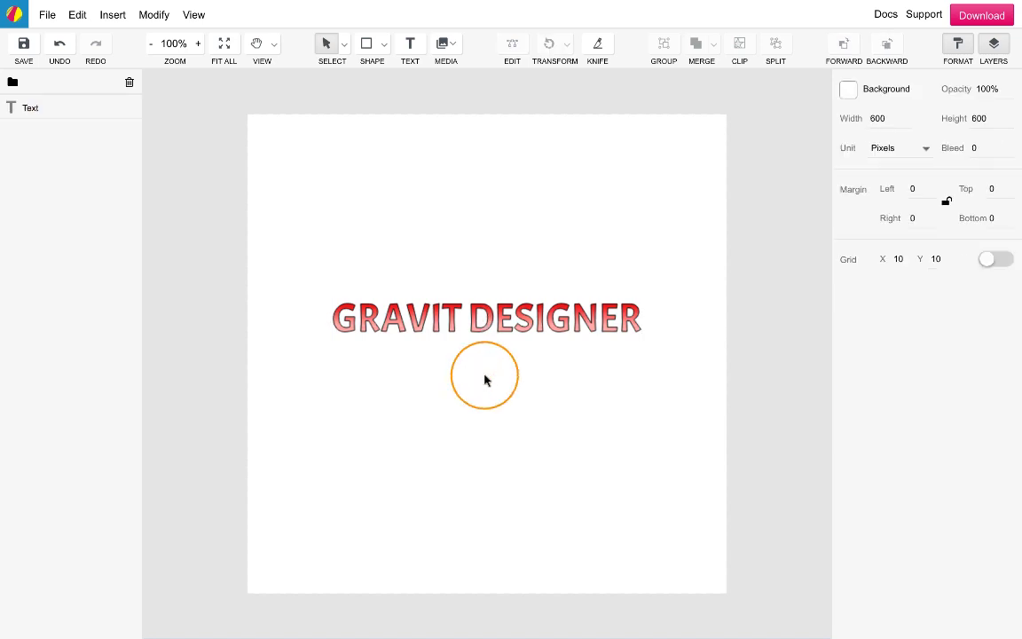
left_click(486, 318)
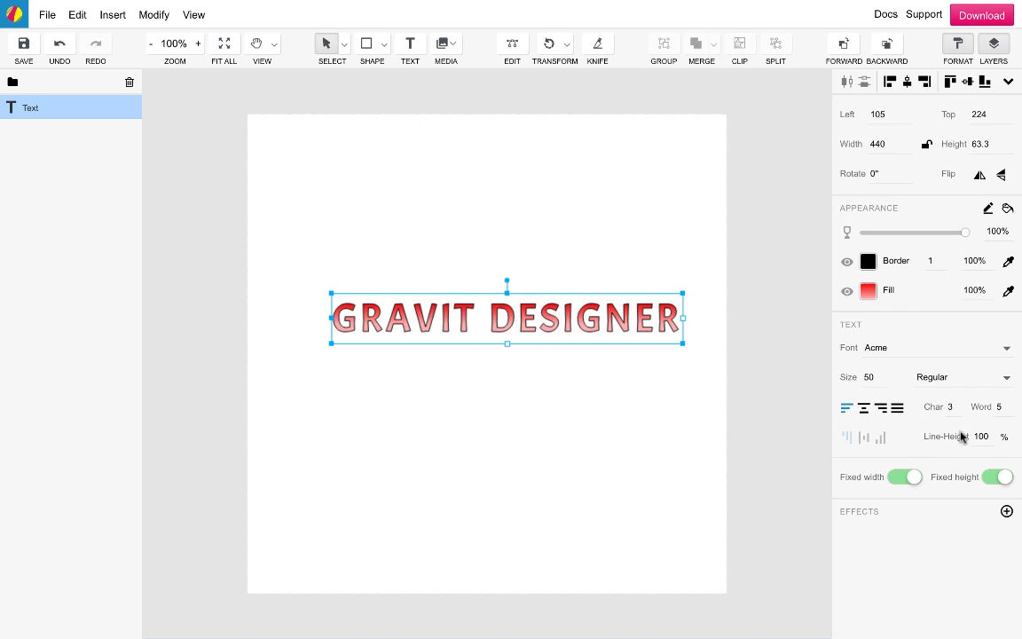
mouse_move(672, 393)
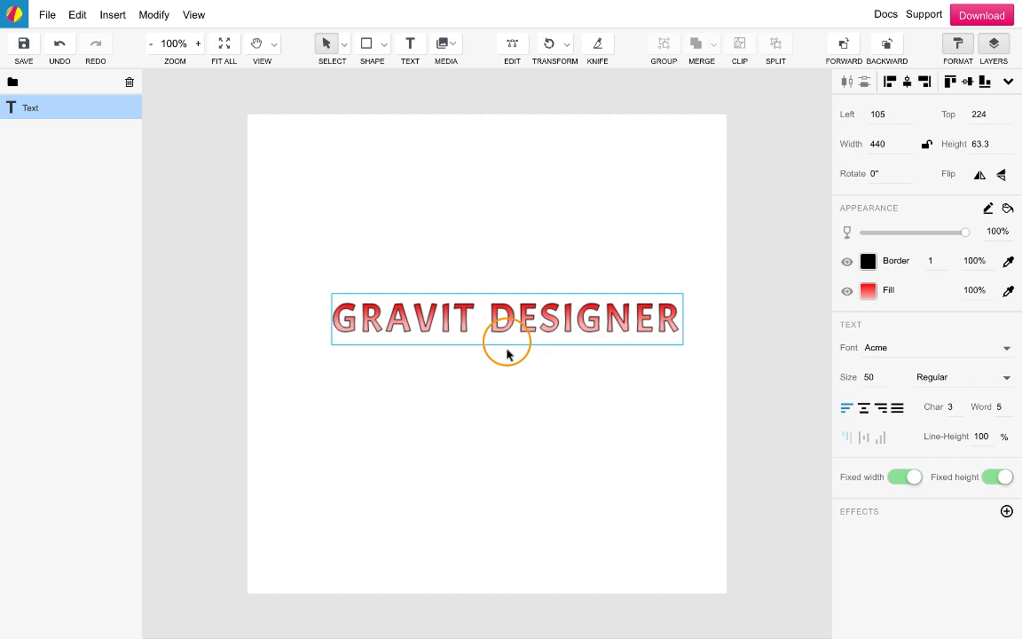
left_click(997, 476)
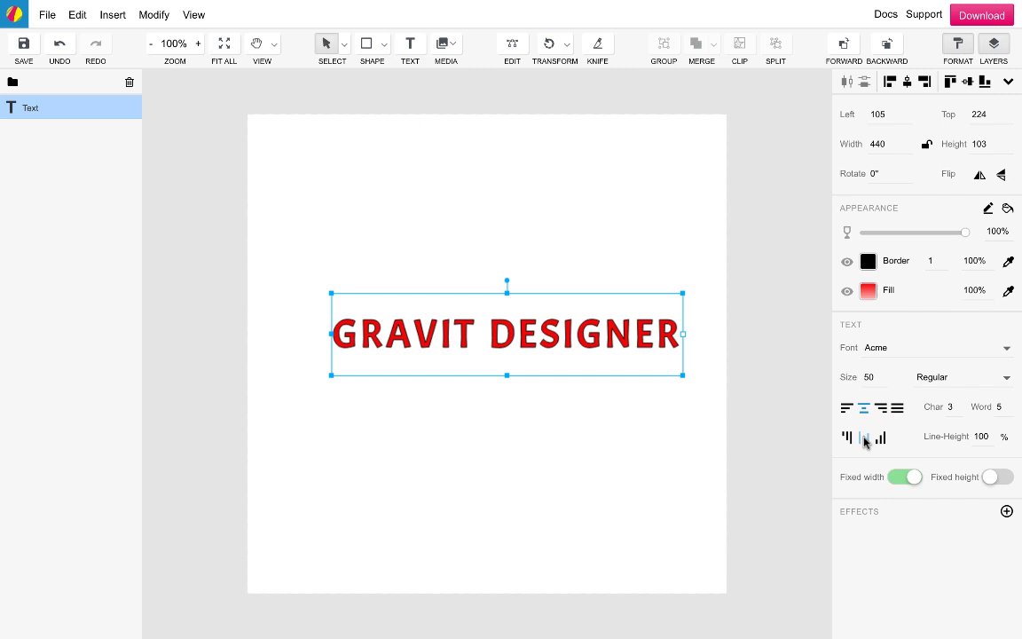
left_click(906, 476)
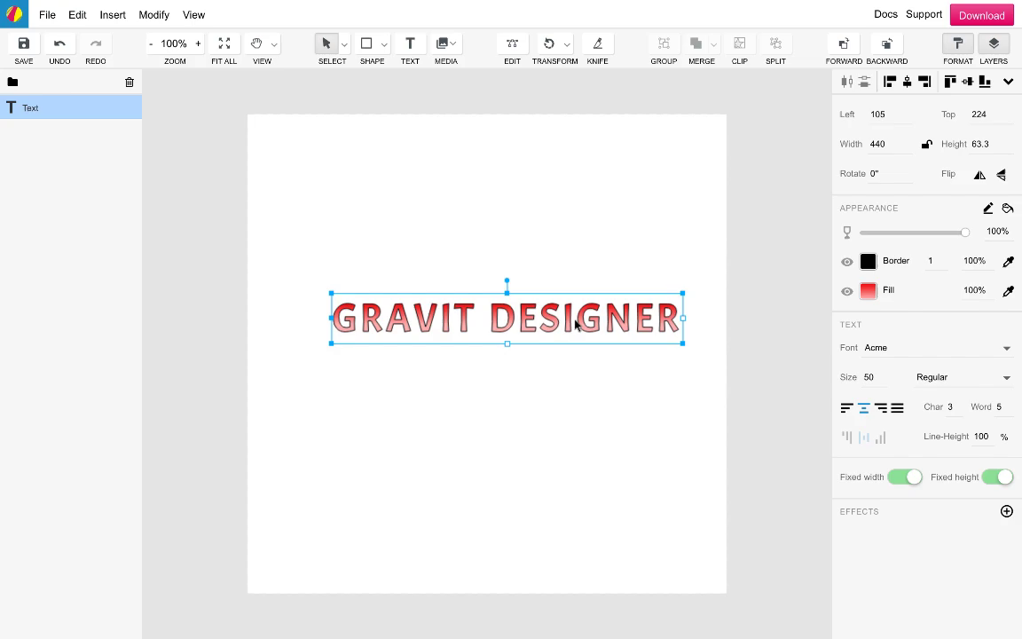
left_click_drag(507, 317, 486, 328)
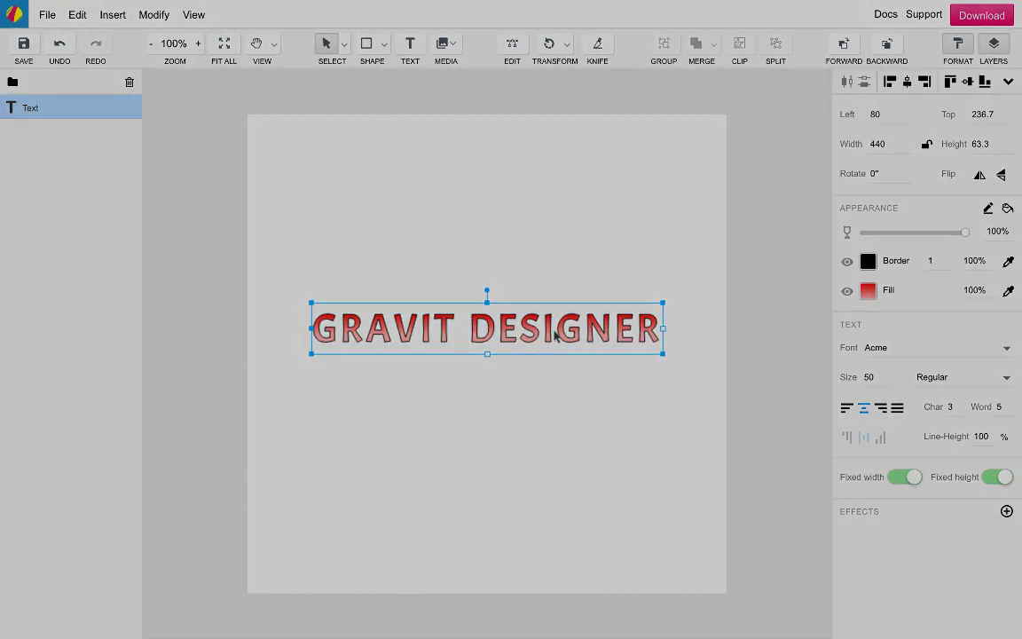